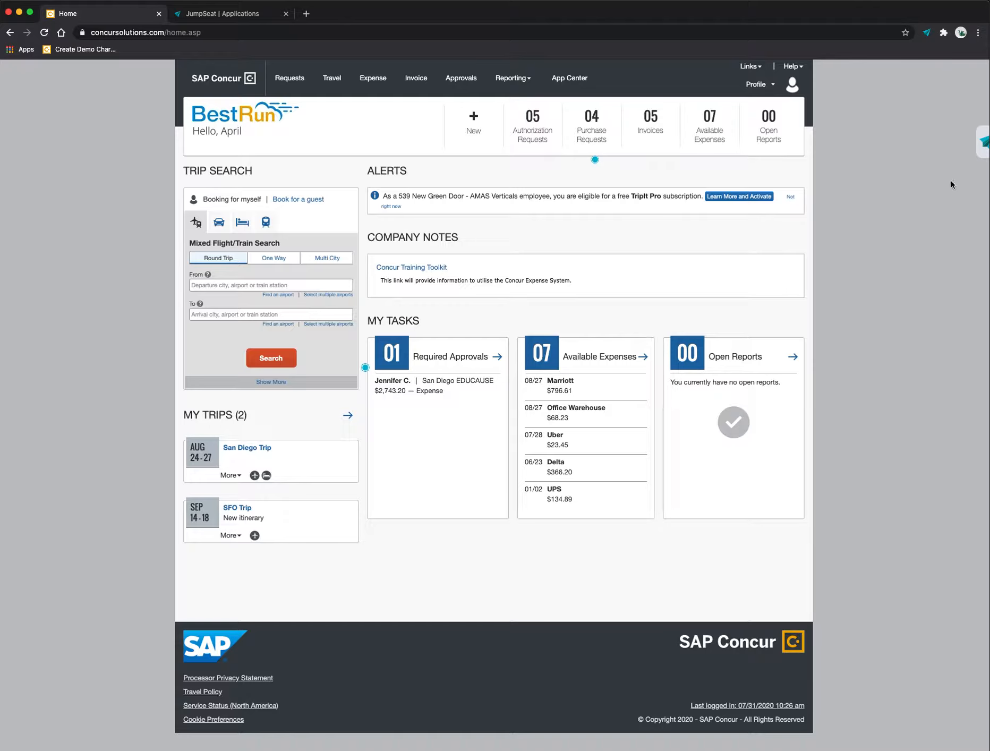
mouse_move(977, 142)
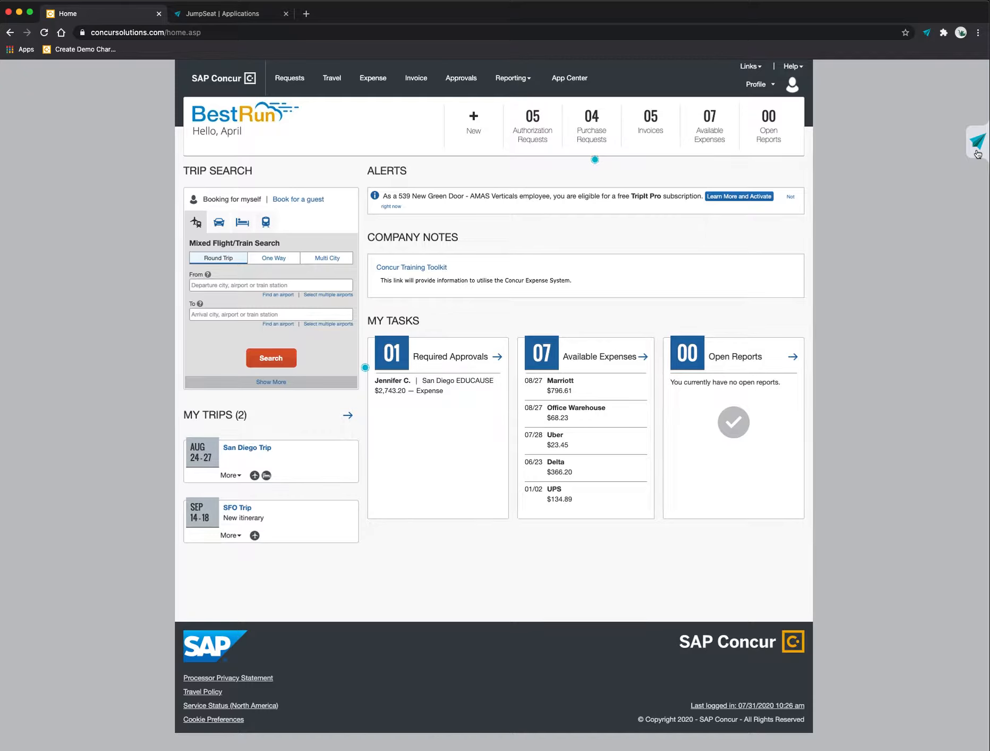
Step: Open the JumpSeat guide panel from the tab on the page's right edge
left_click(976, 143)
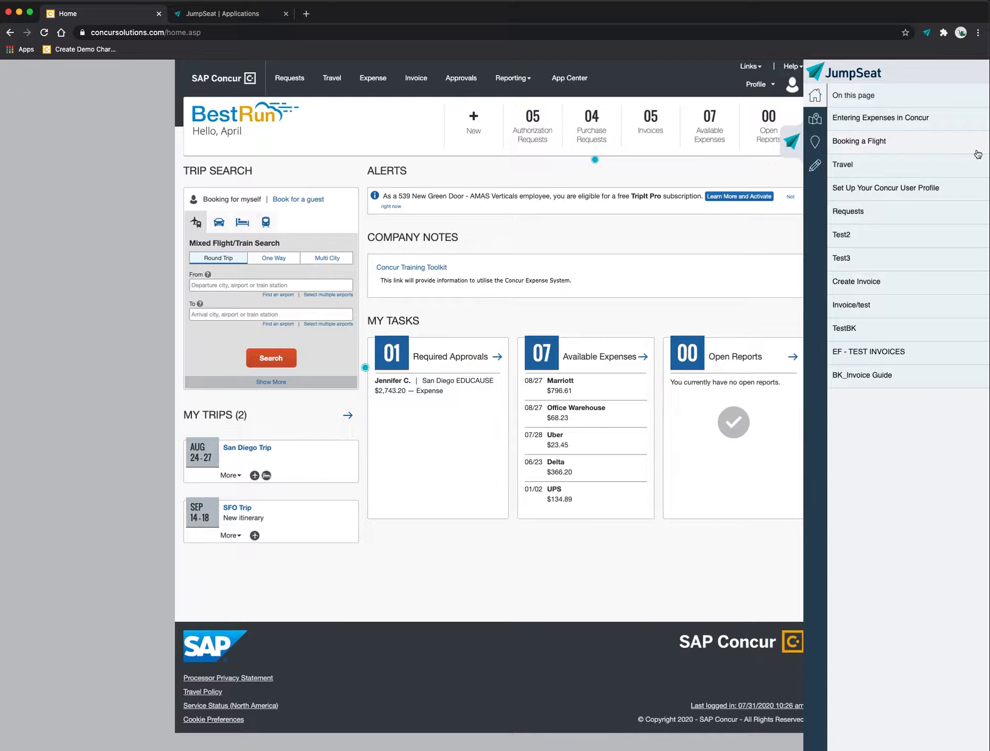
mouse_move(848, 377)
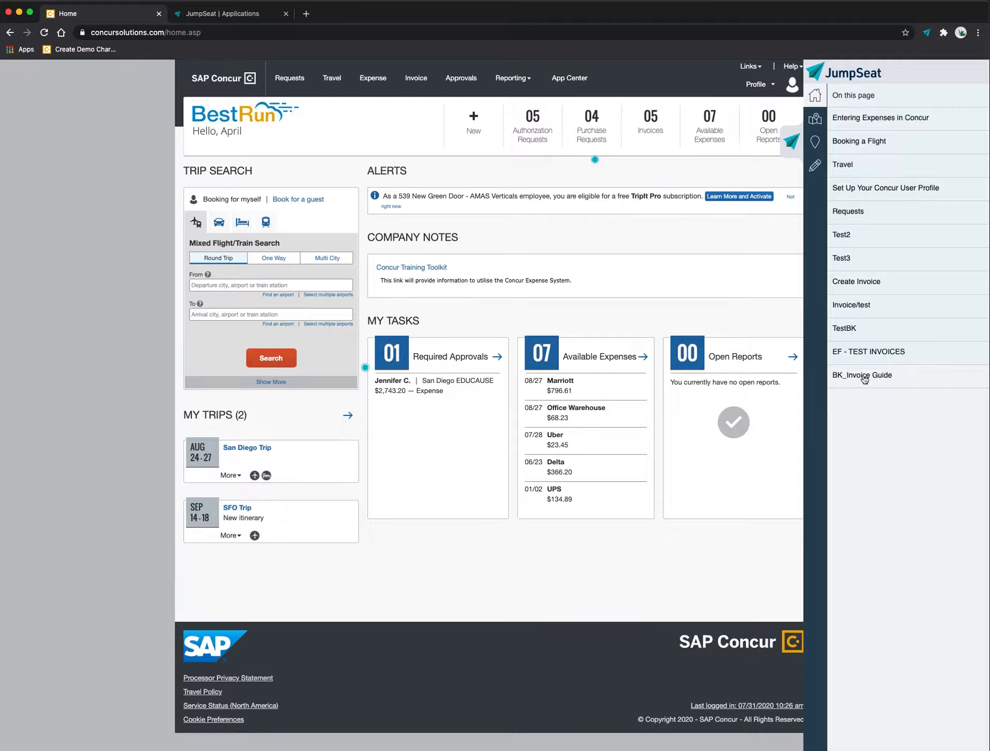
Step: Launch the BK_Invoice Guide, advance to step two, and go to Invoice Manager
left_click(862, 375)
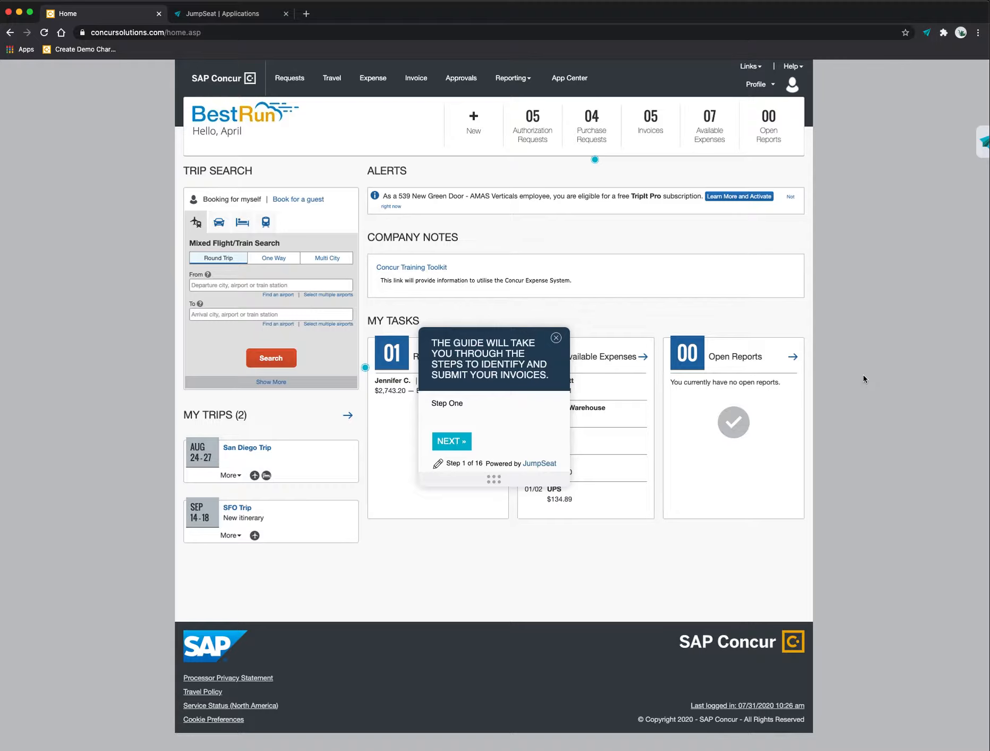
mouse_move(451, 441)
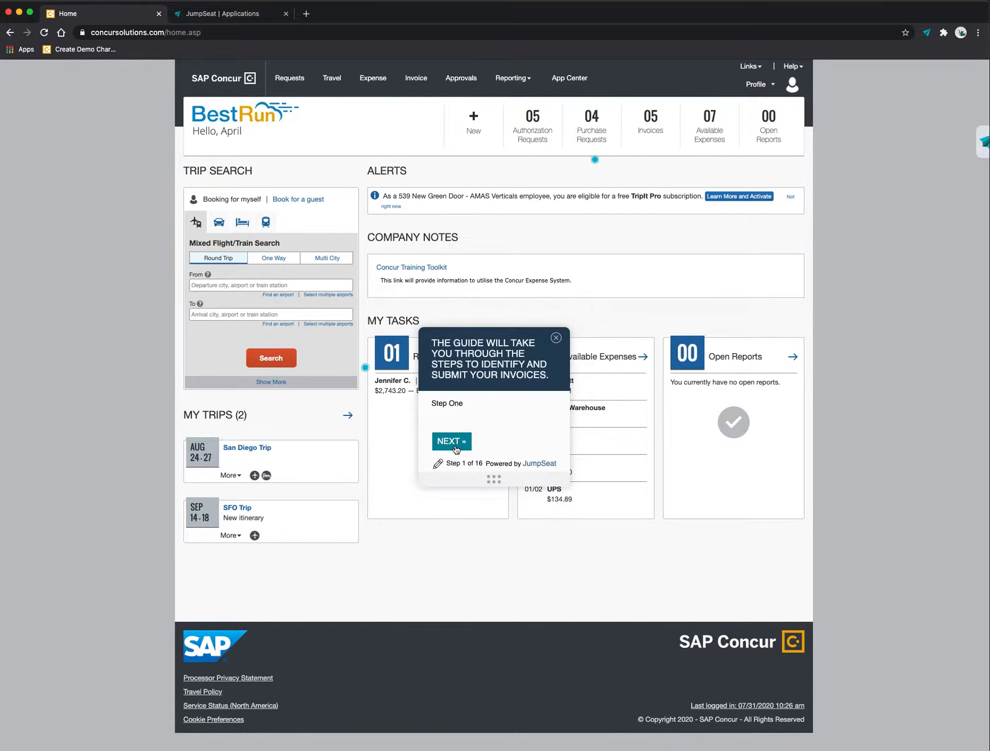
left_click(450, 440)
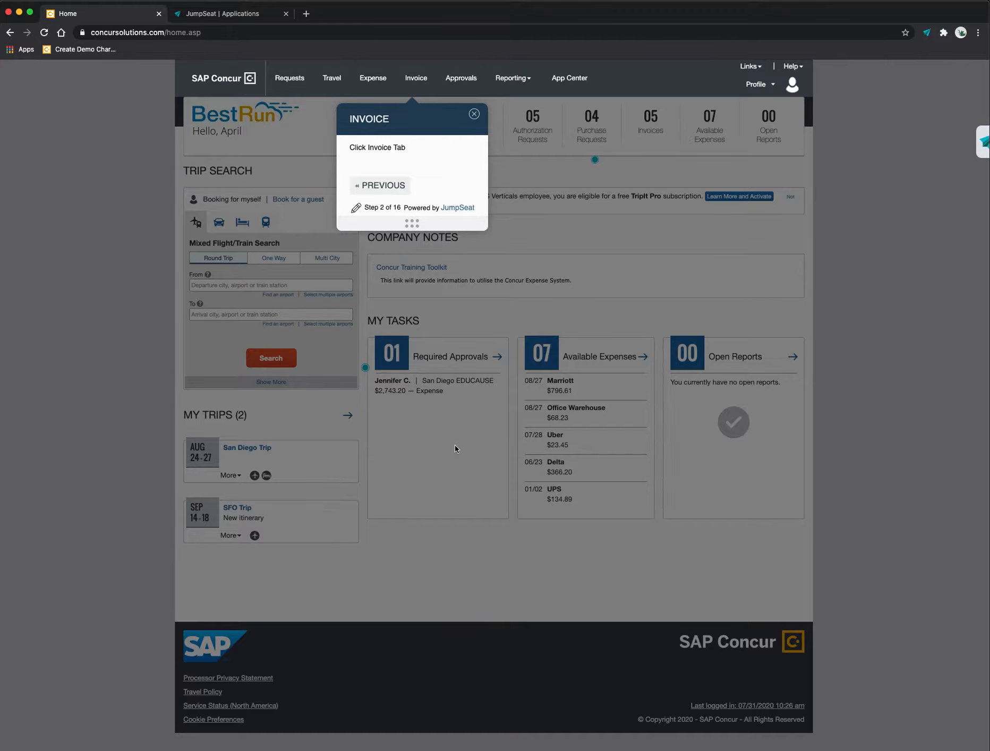
mouse_move(412, 157)
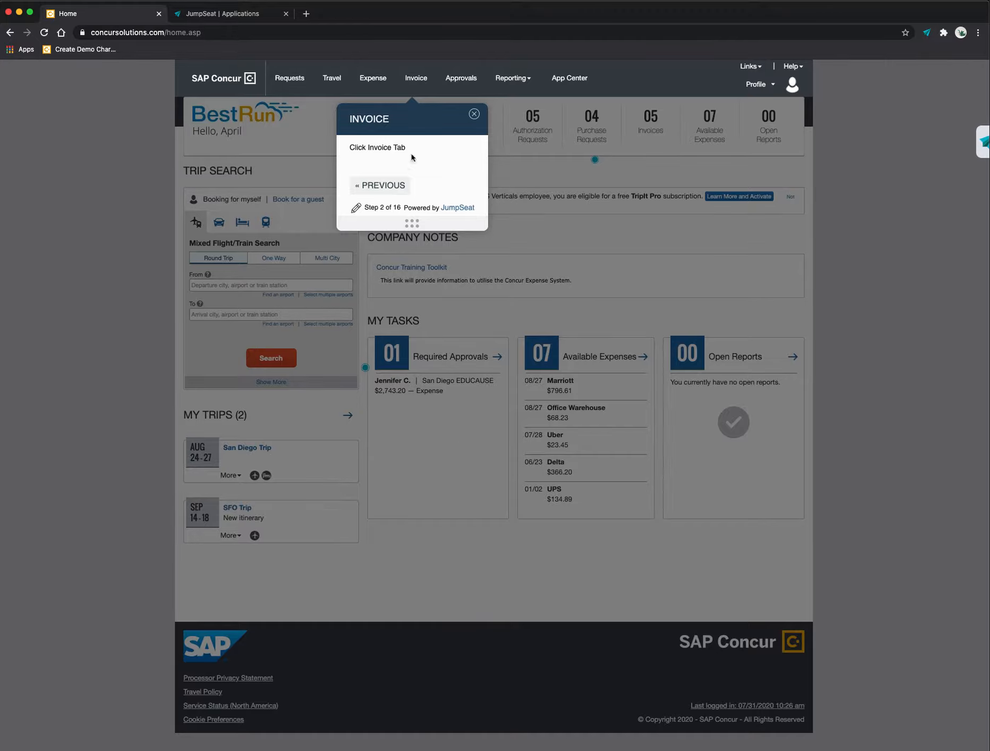
left_click(415, 77)
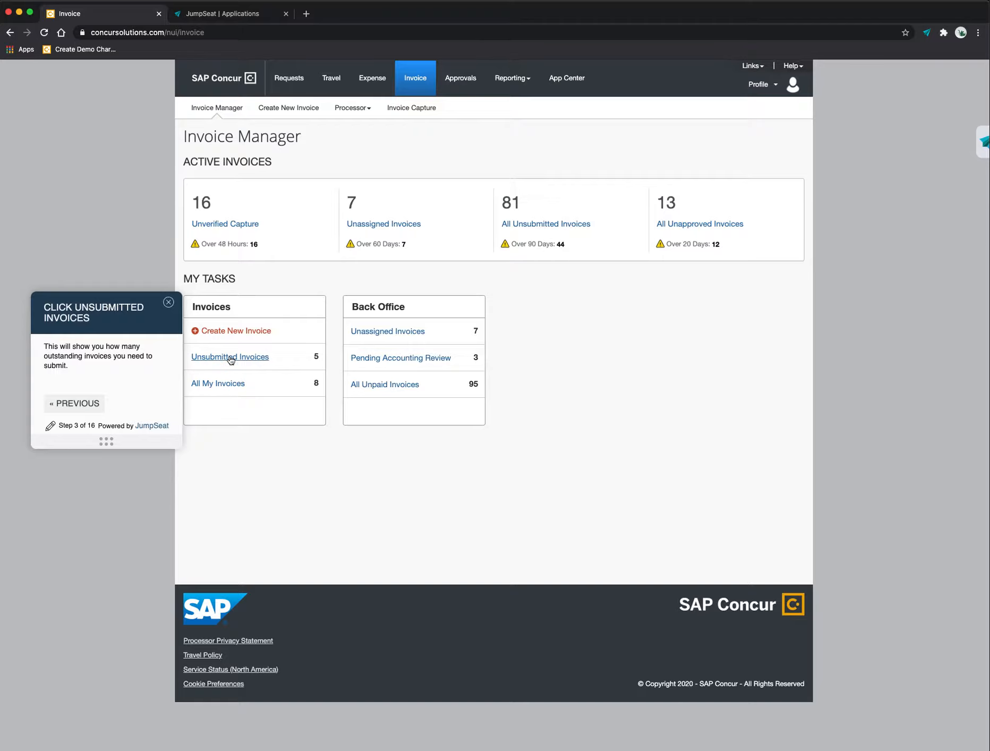
Step: List unsubmitted invoices and advance the guide past Vendor Information to invoice header details
left_click(230, 357)
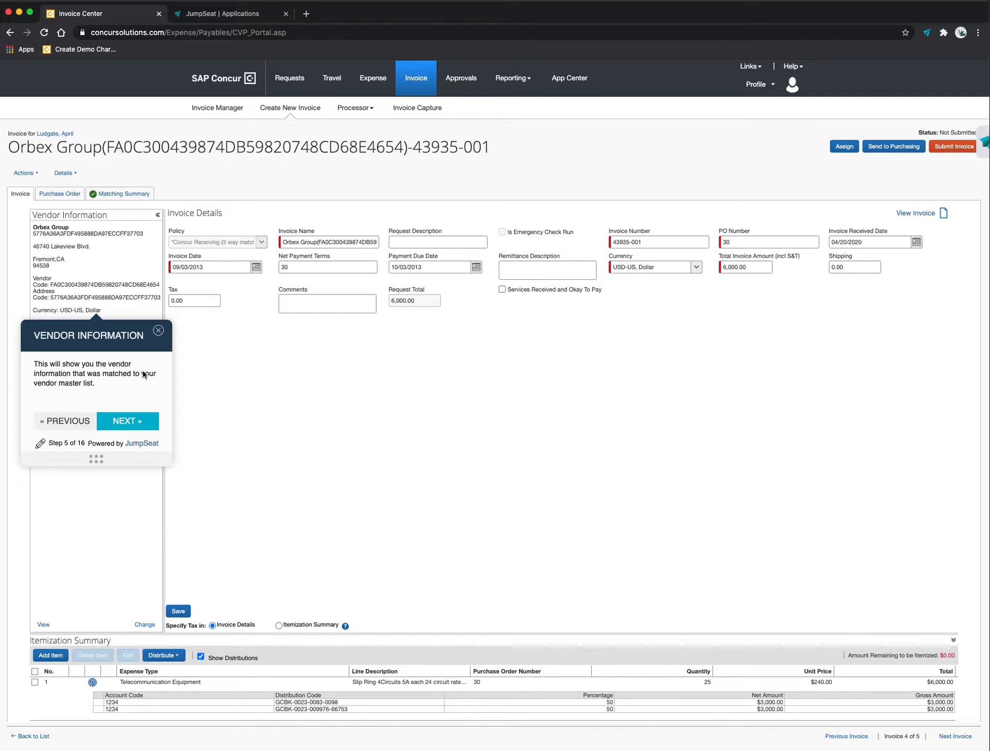
mouse_move(130, 351)
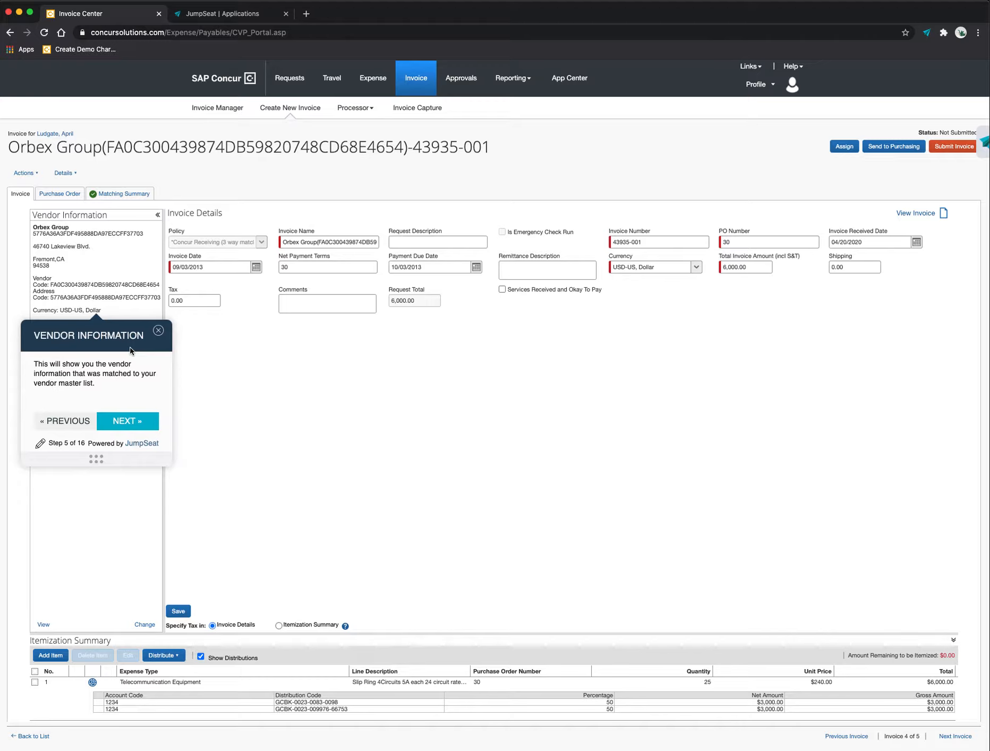
mouse_move(128, 350)
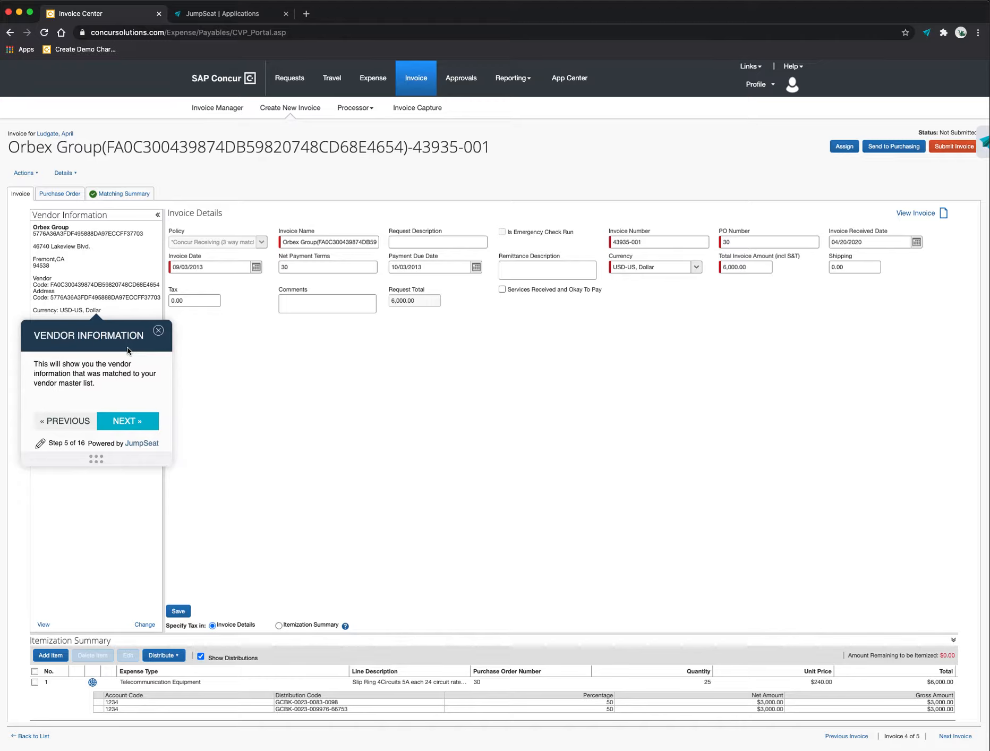
mouse_move(96, 245)
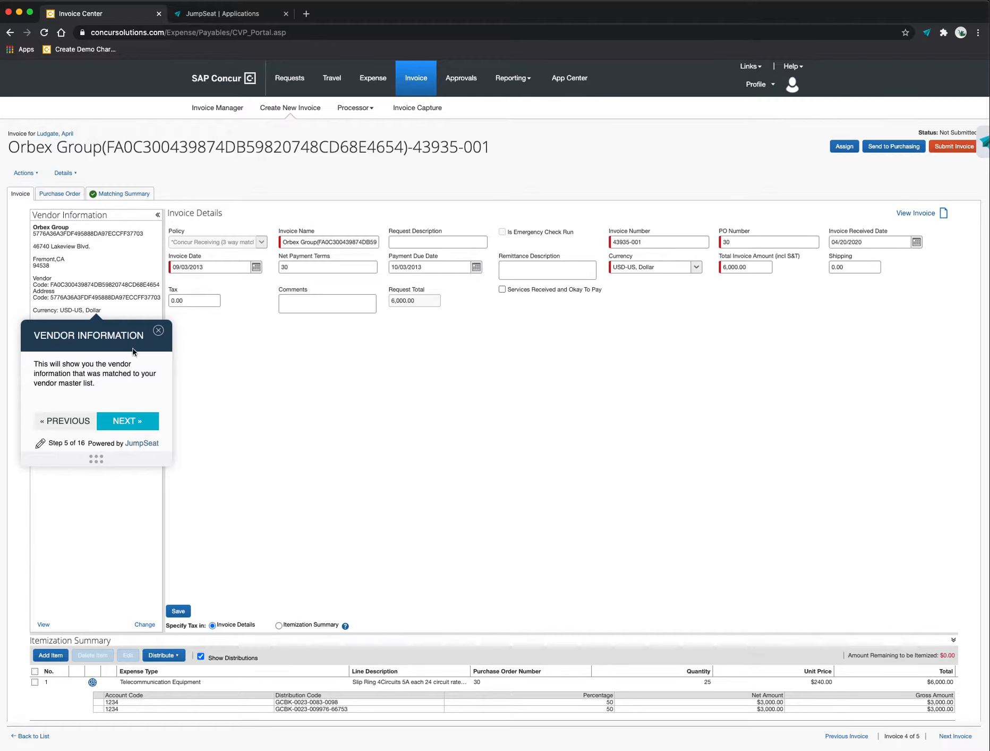
left_click(126, 421)
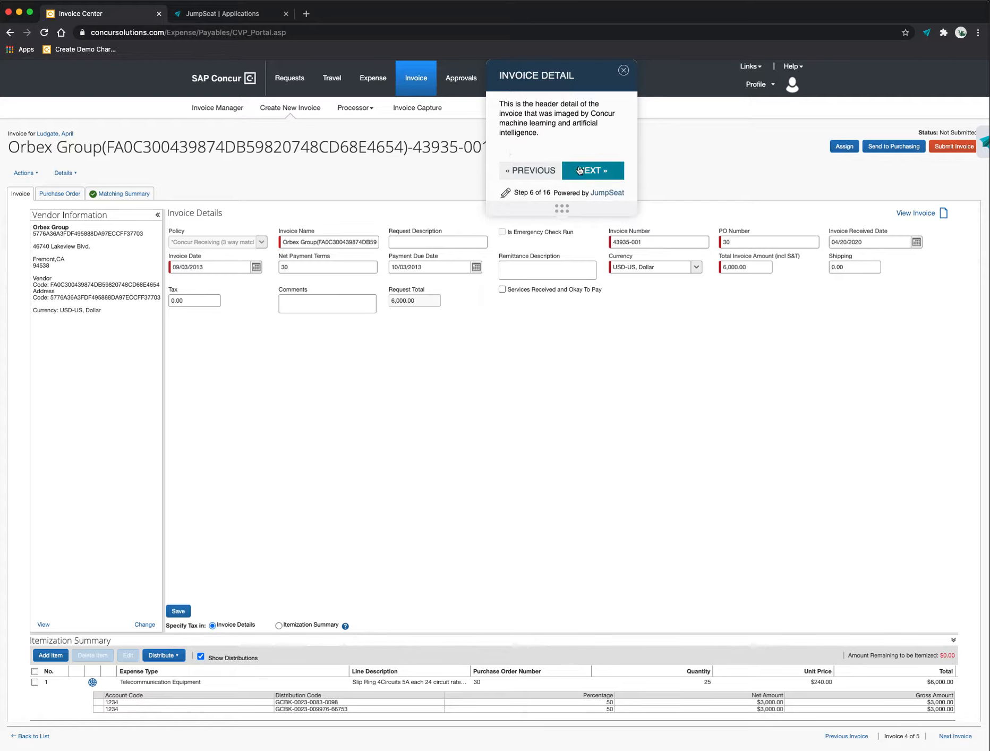
Step: Step the guide through Invoice Detail and Line Item Detail to step 8
left_click(591, 171)
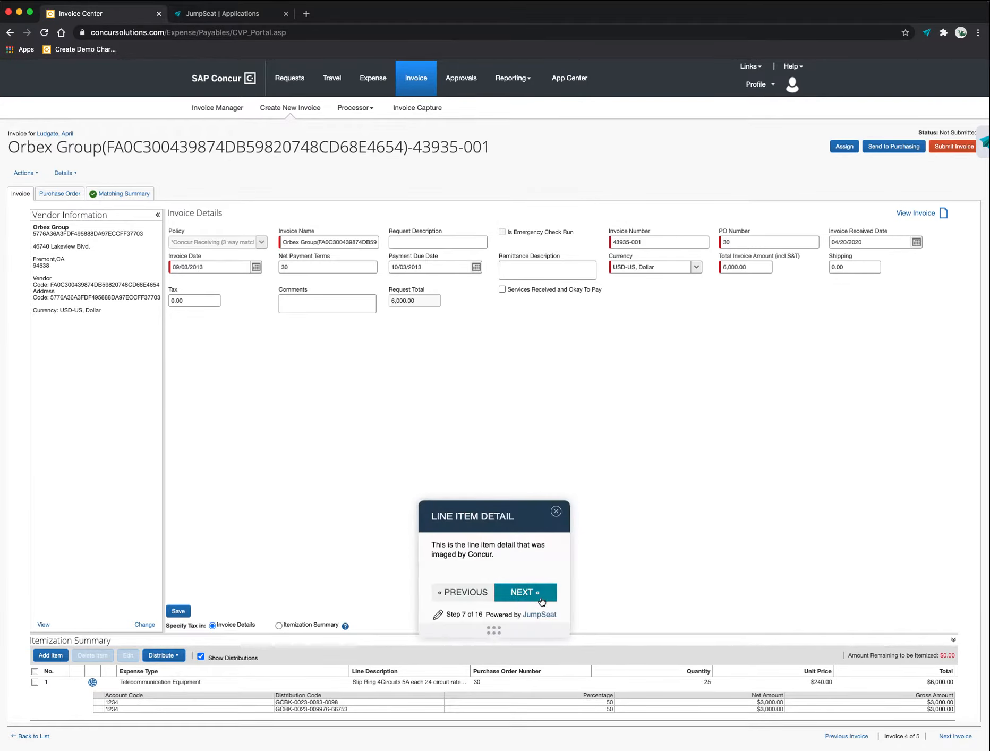
mouse_move(426, 696)
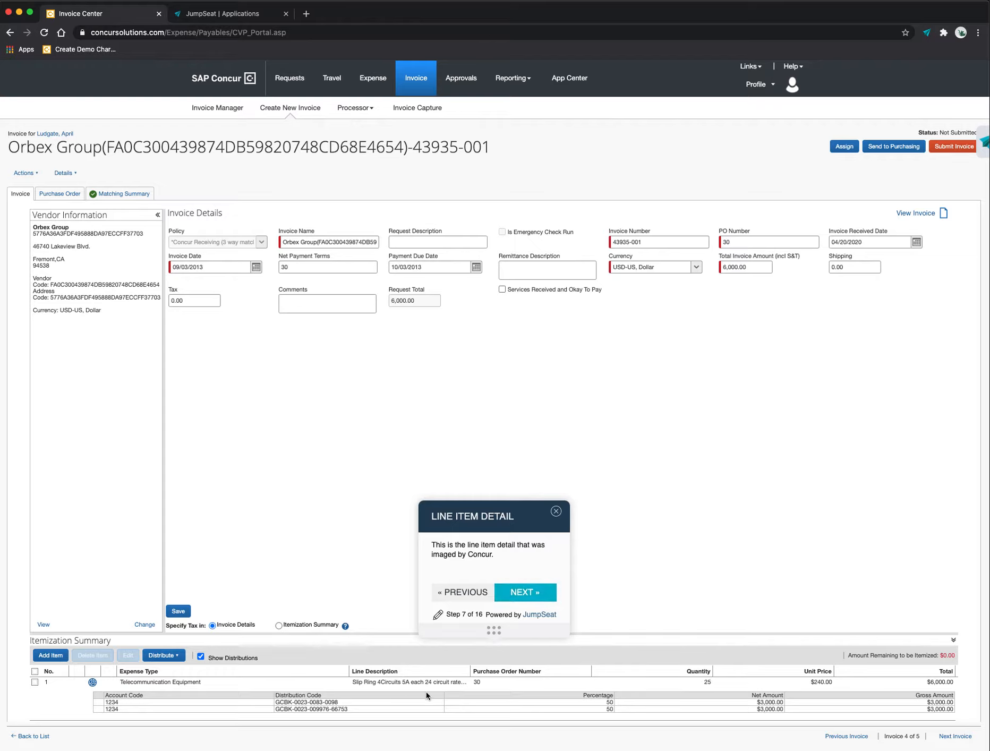
mouse_move(459, 686)
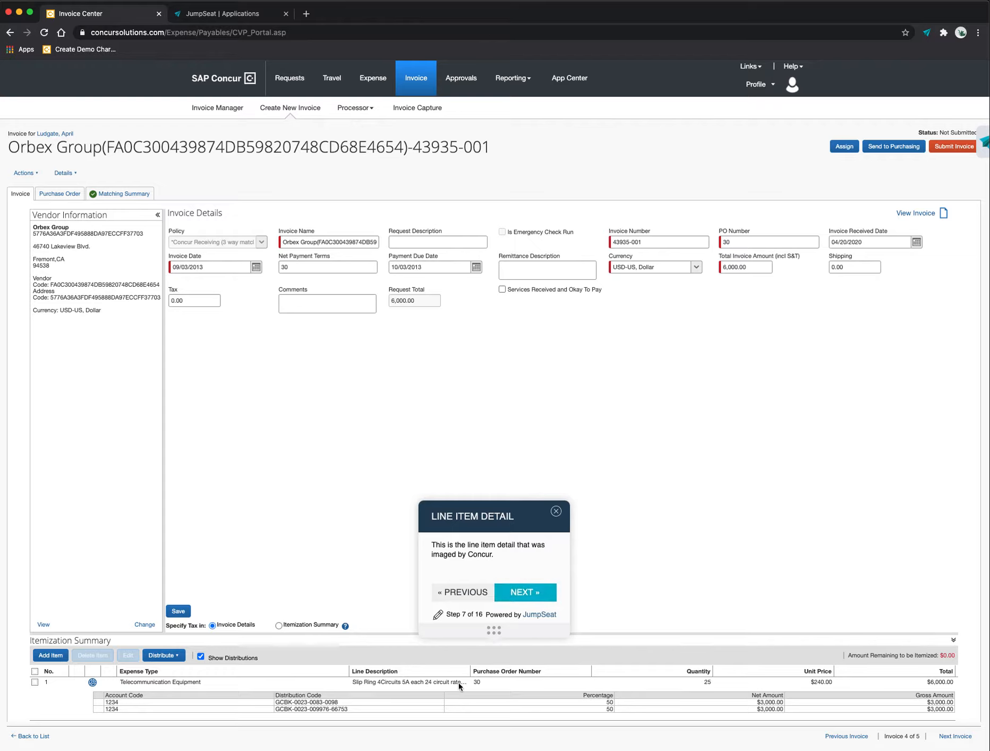
mouse_move(470, 697)
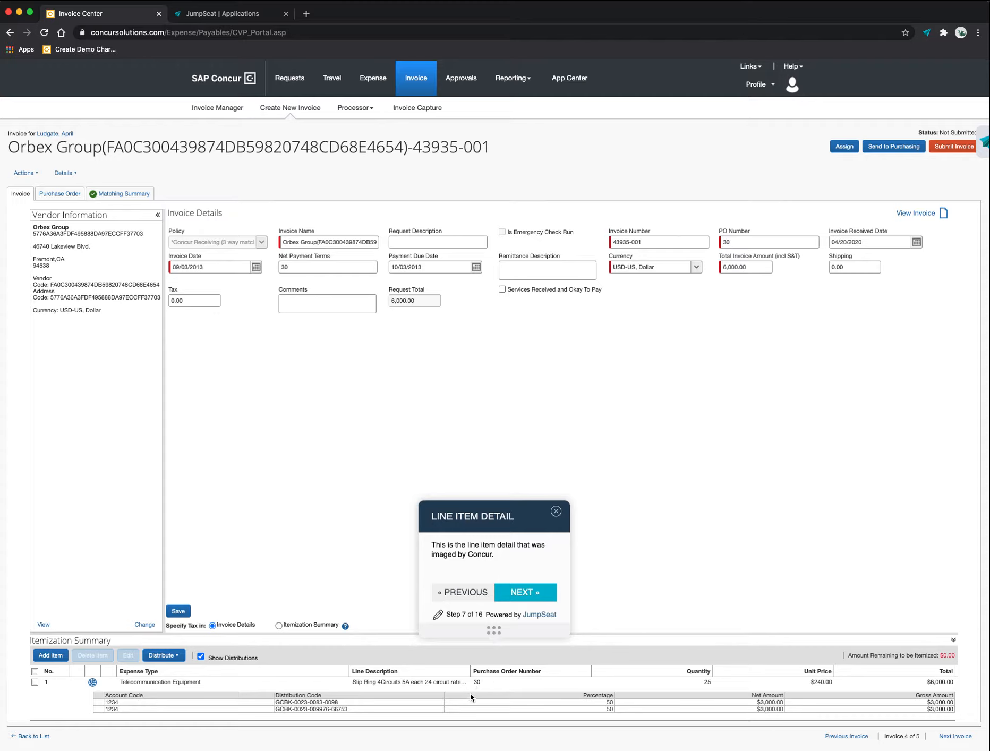
mouse_move(695, 685)
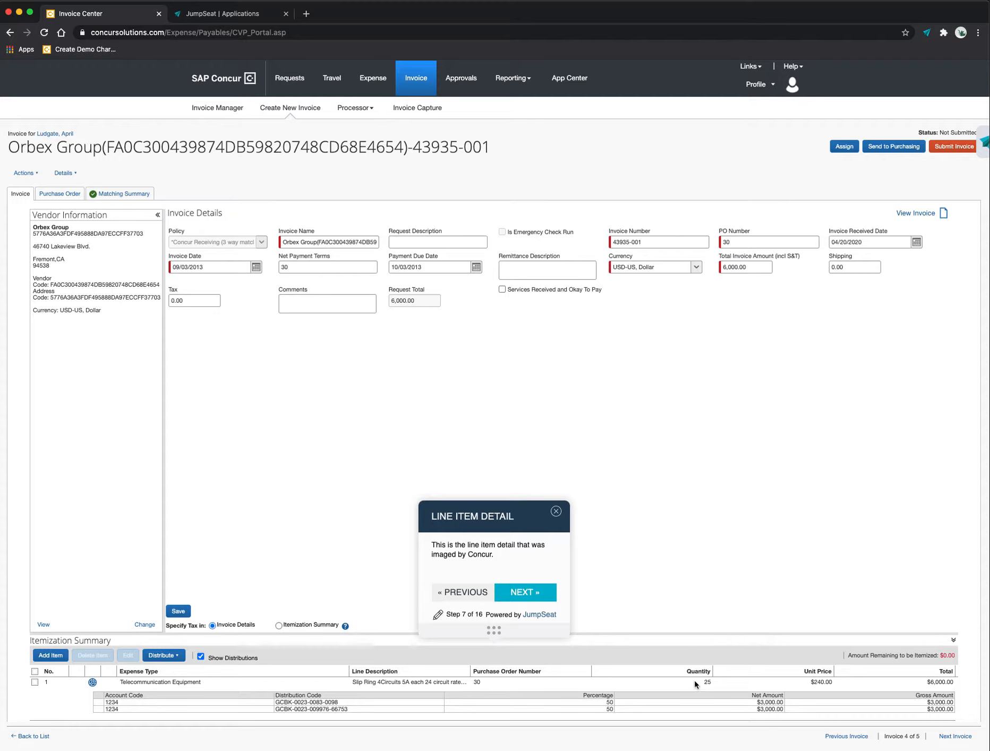
mouse_move(865, 680)
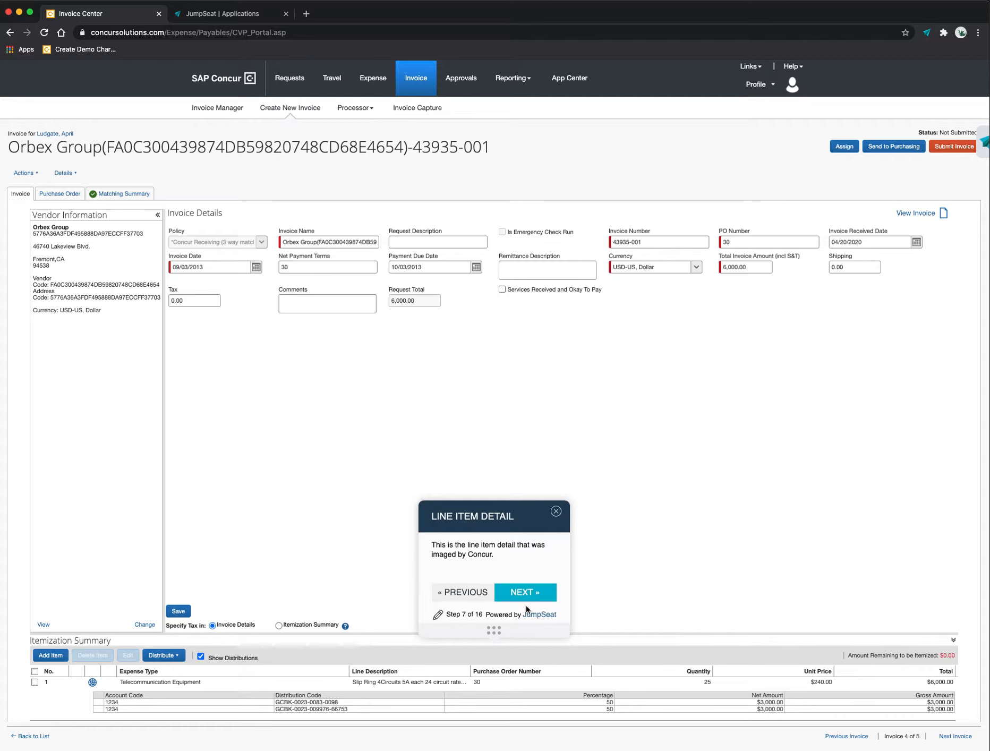
left_click(525, 591)
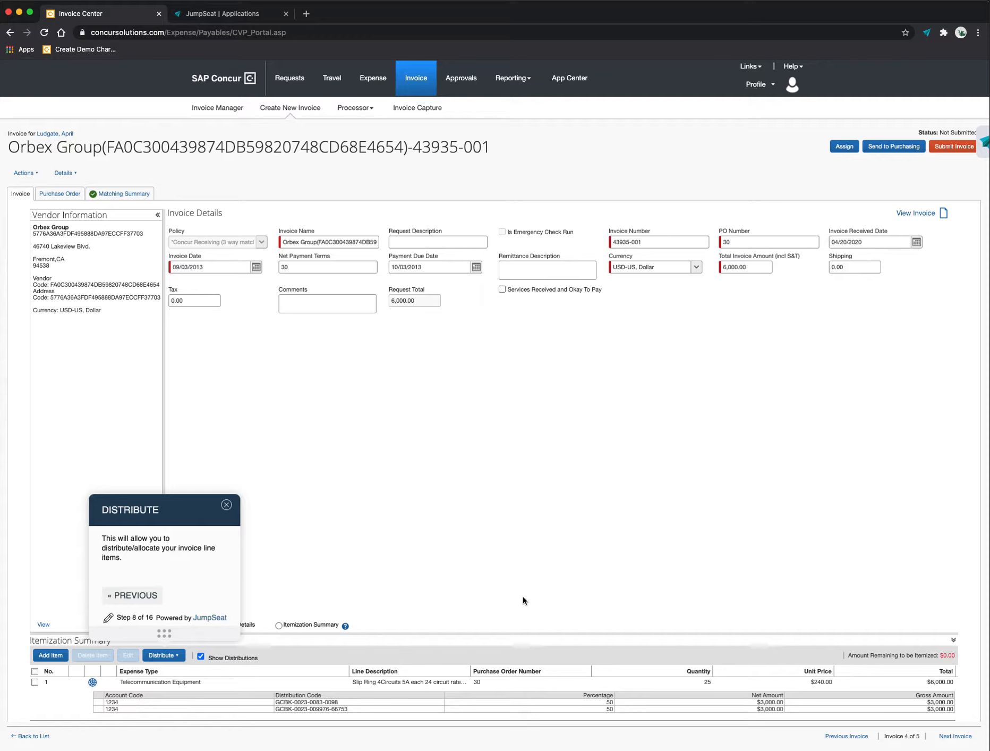
mouse_move(267, 677)
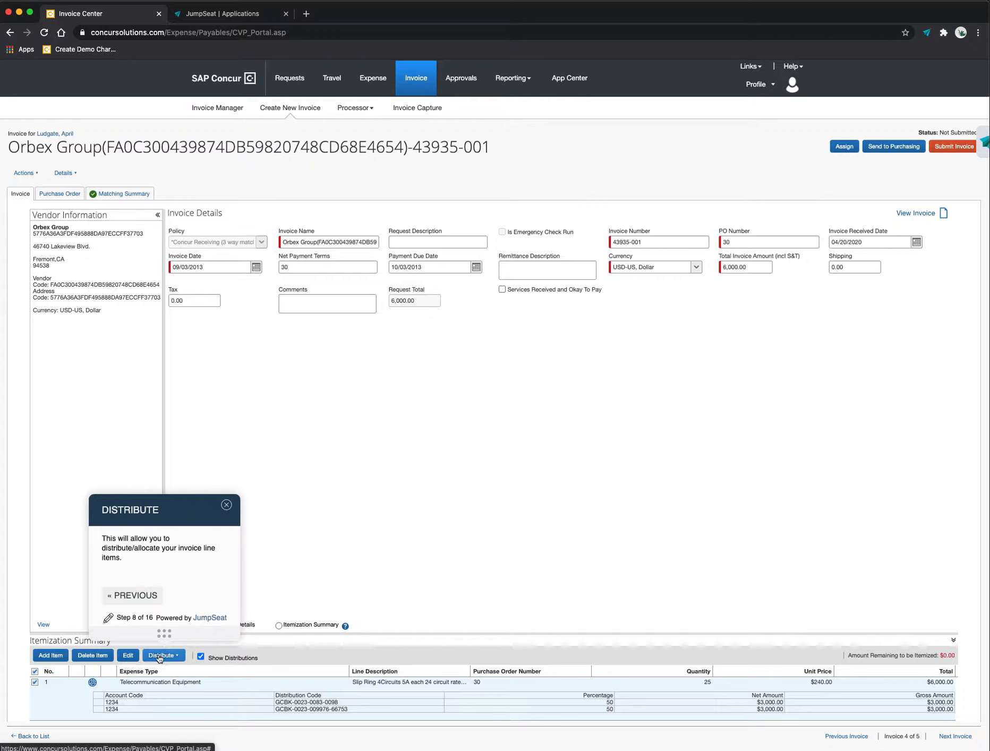
Step: Open and save the line item's distributions, then advance the guide to step 10, Invoice Image
left_click(161, 654)
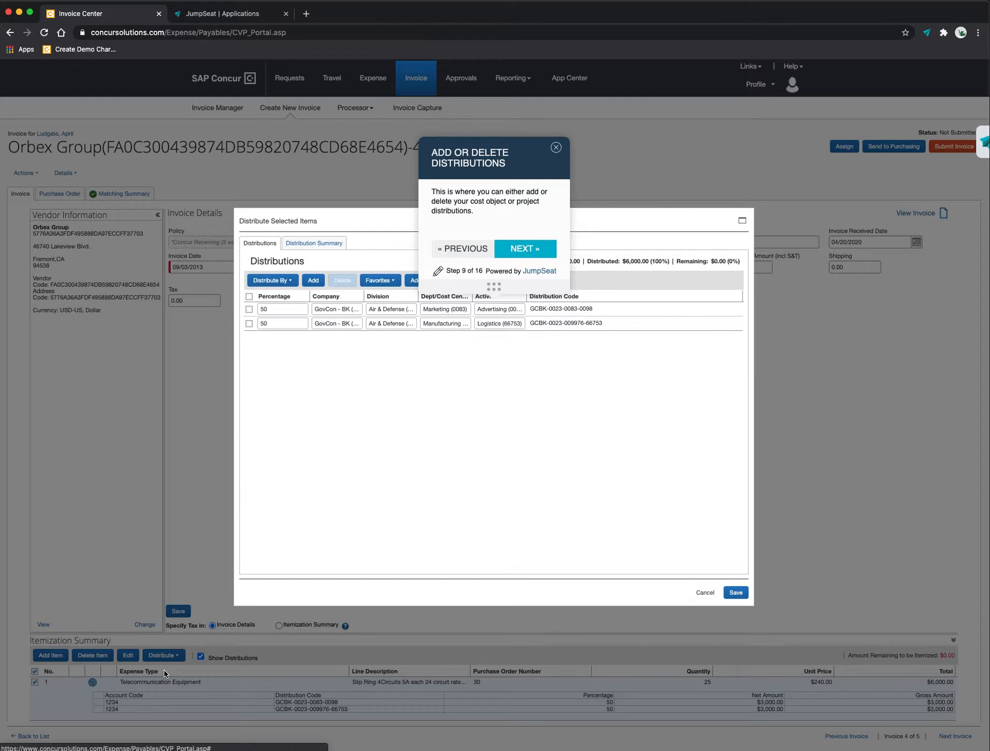
mouse_move(735, 592)
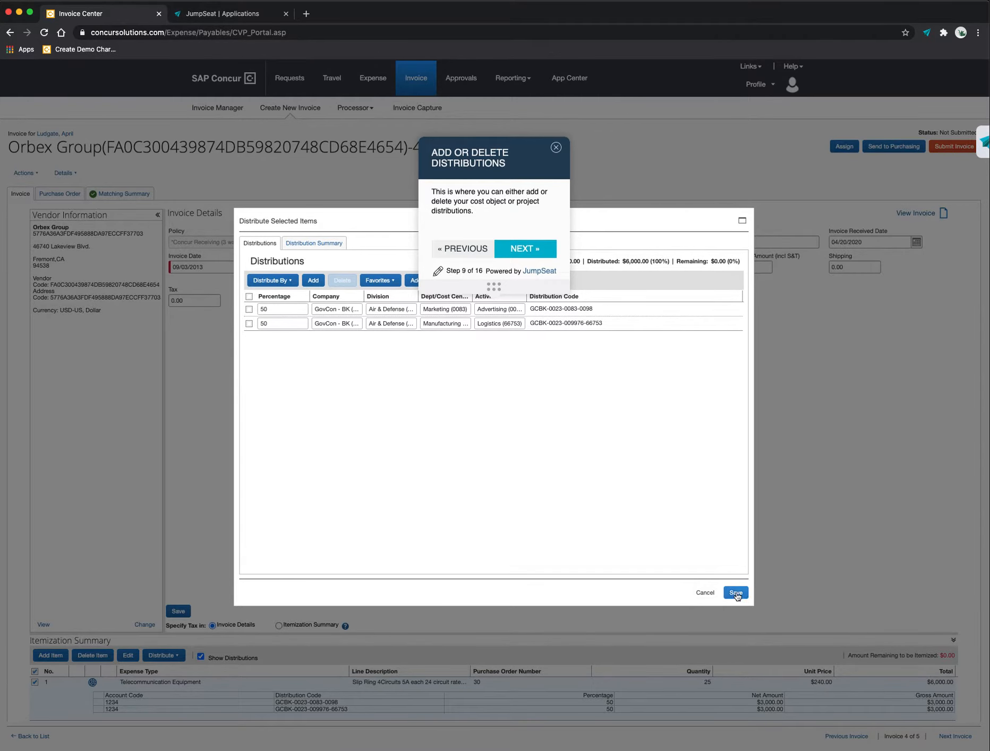
left_click(734, 593)
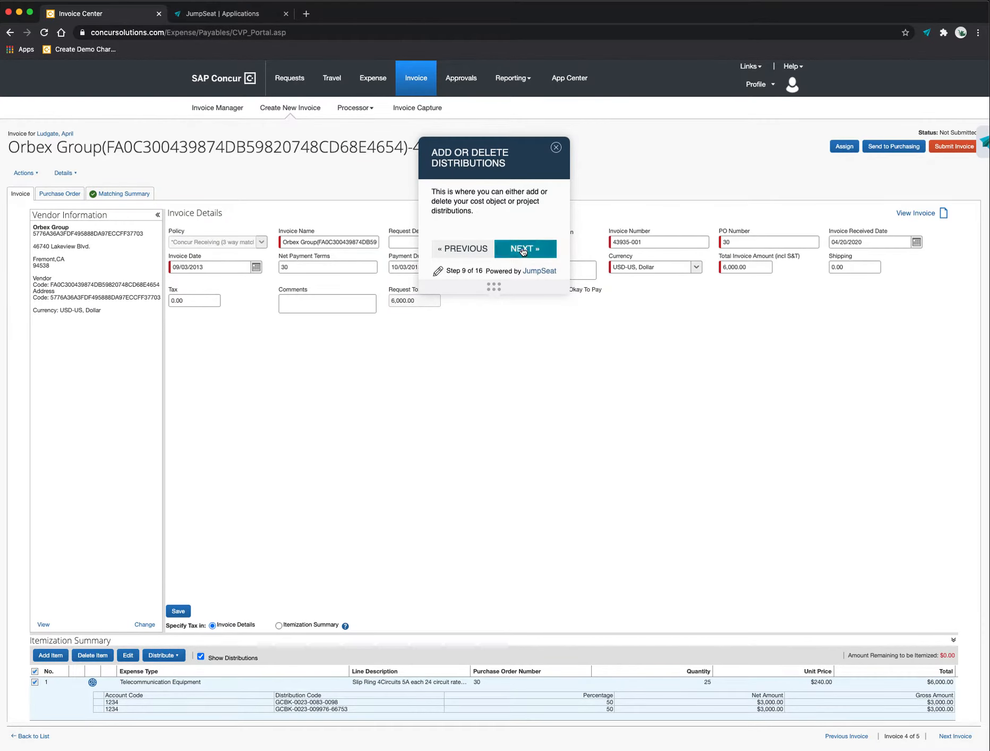
left_click(523, 248)
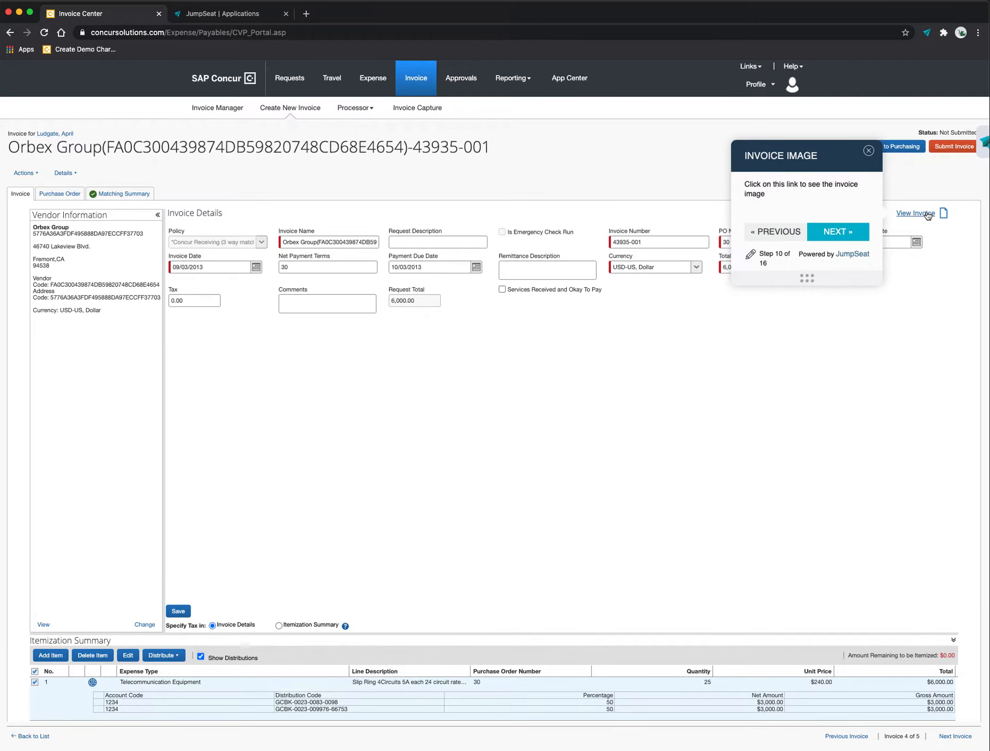
Step: View and close the scanned invoice image, then advance the guide to step 11
left_click(916, 213)
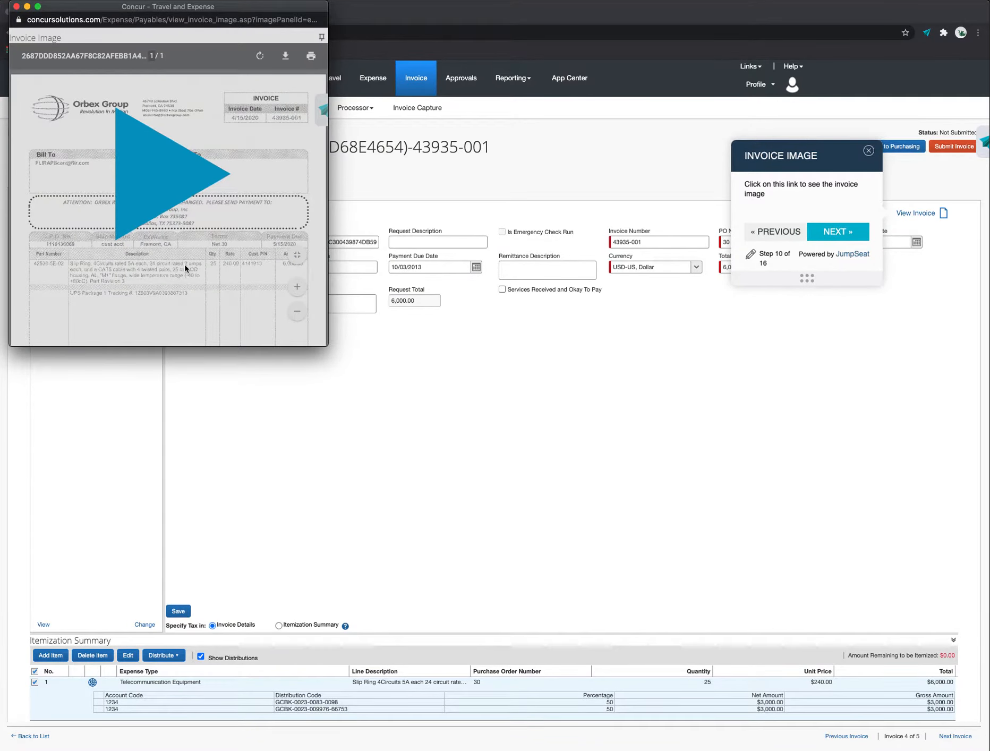
left_click(168, 185)
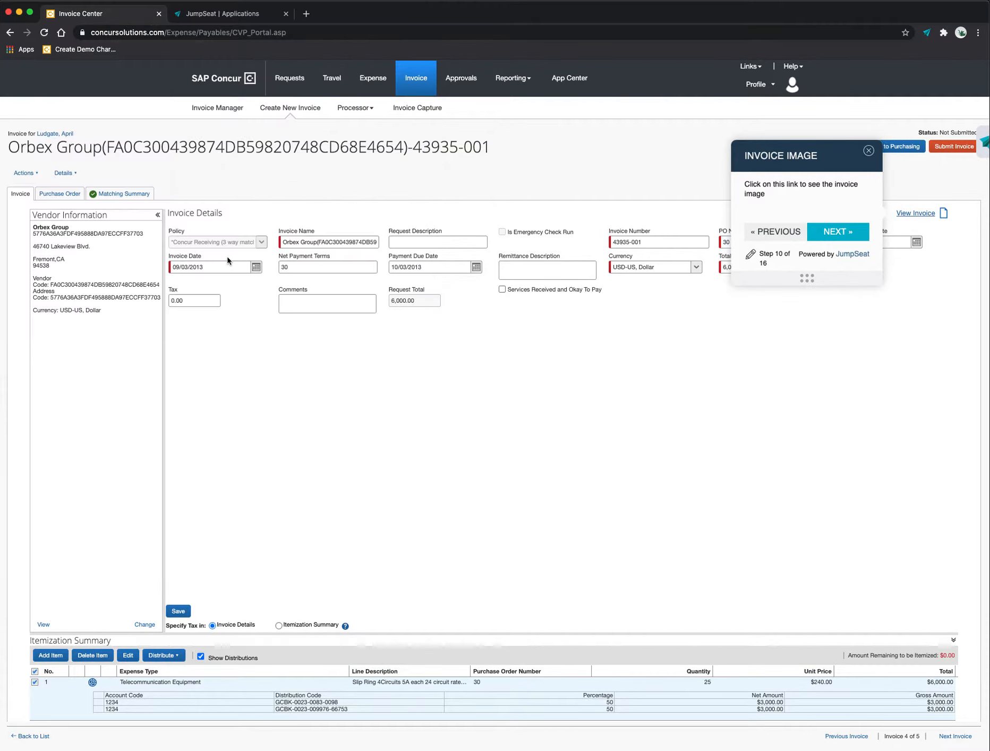
mouse_move(837, 231)
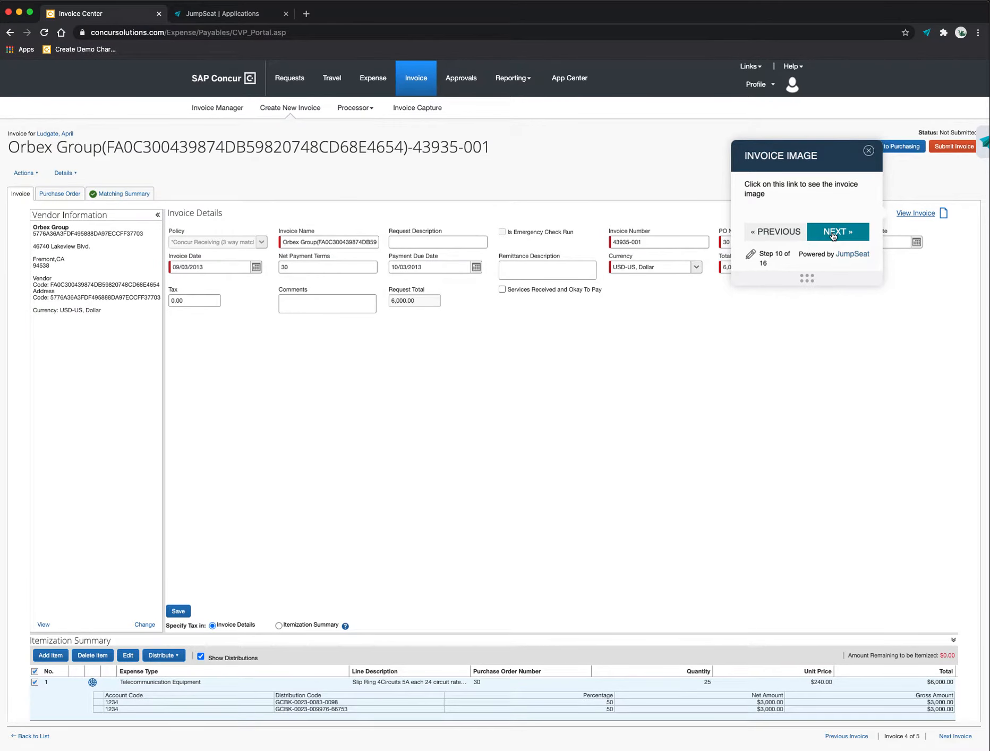
left_click(838, 232)
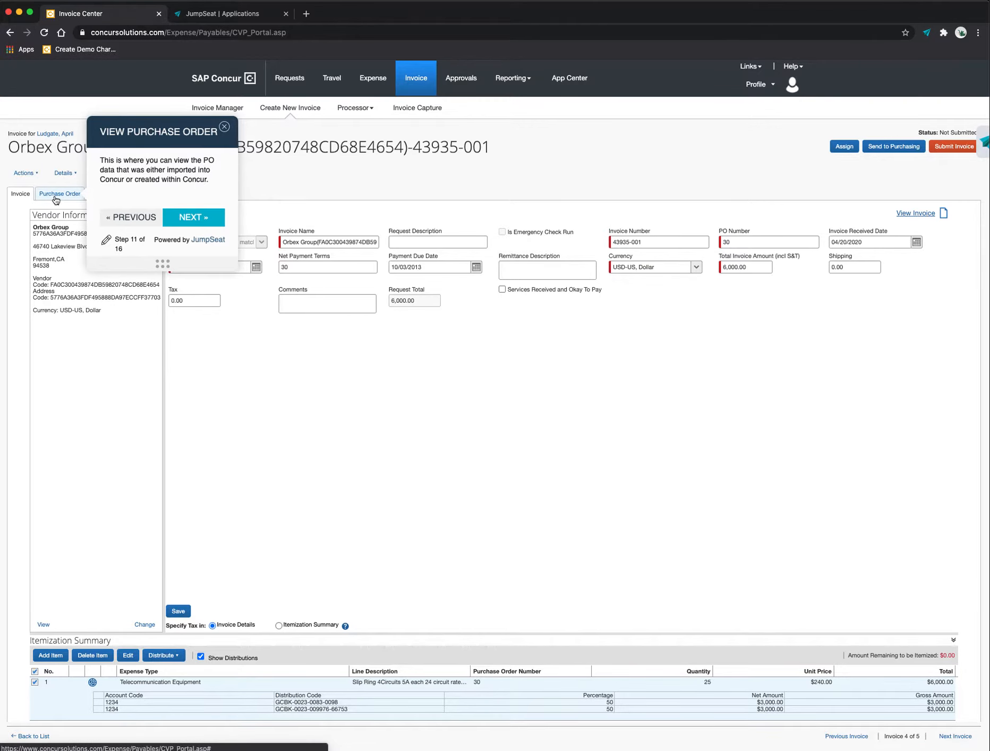
Step: Show purchase order 30 and its line items, advancing the guide to step 13
left_click(60, 194)
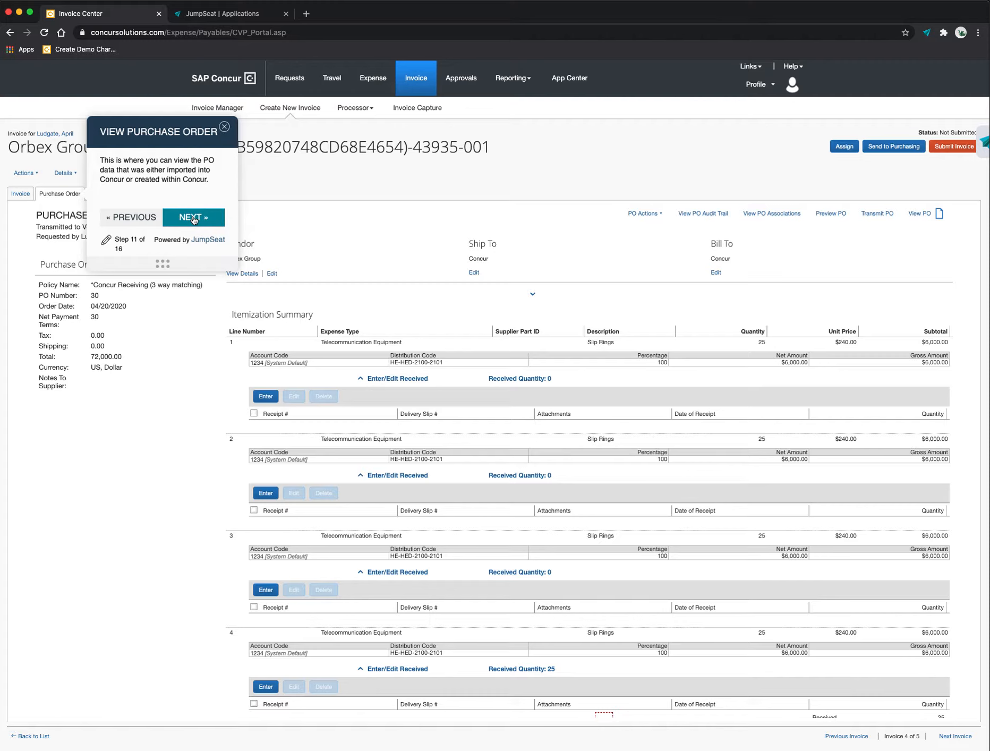
scroll("down", 3)
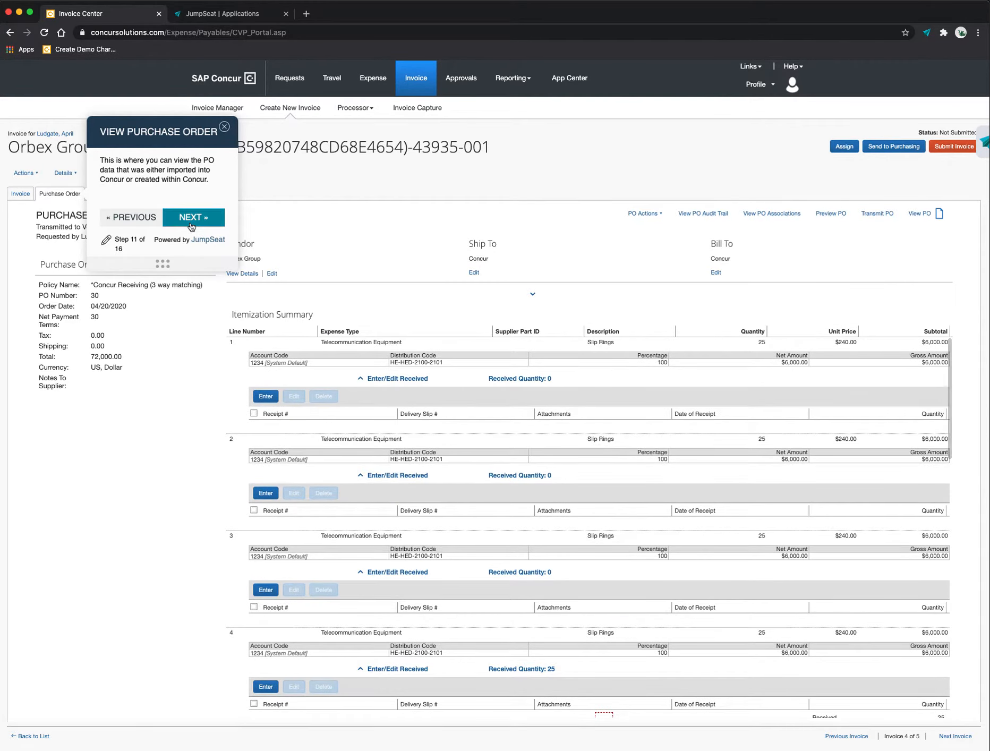
left_click(193, 217)
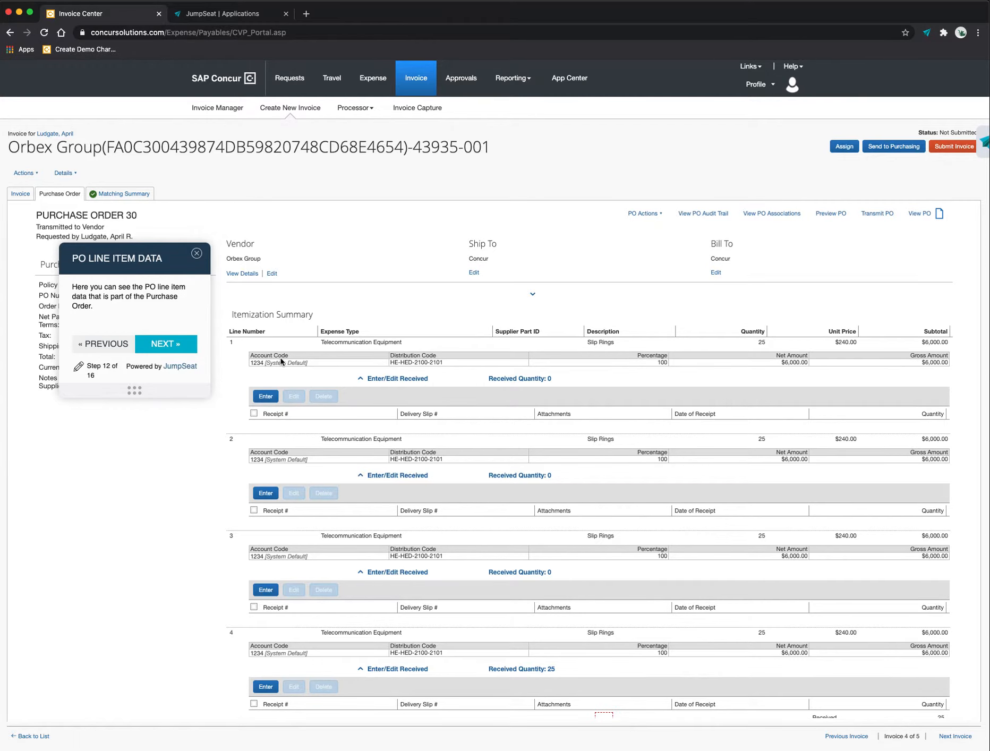
scroll("down", 3)
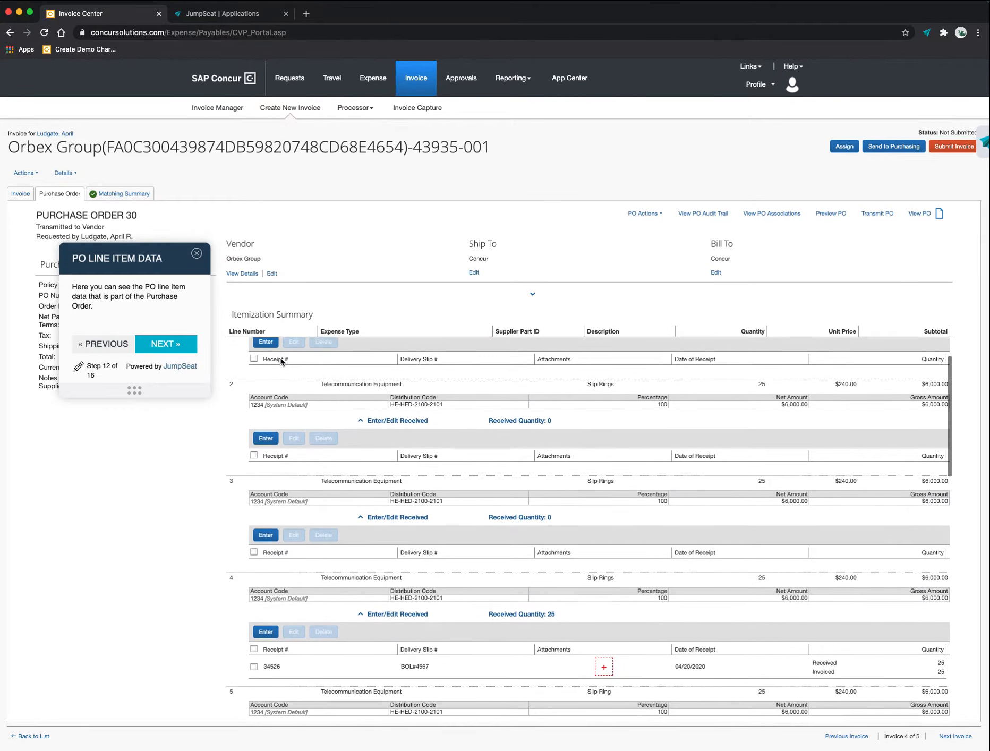
left_click(165, 344)
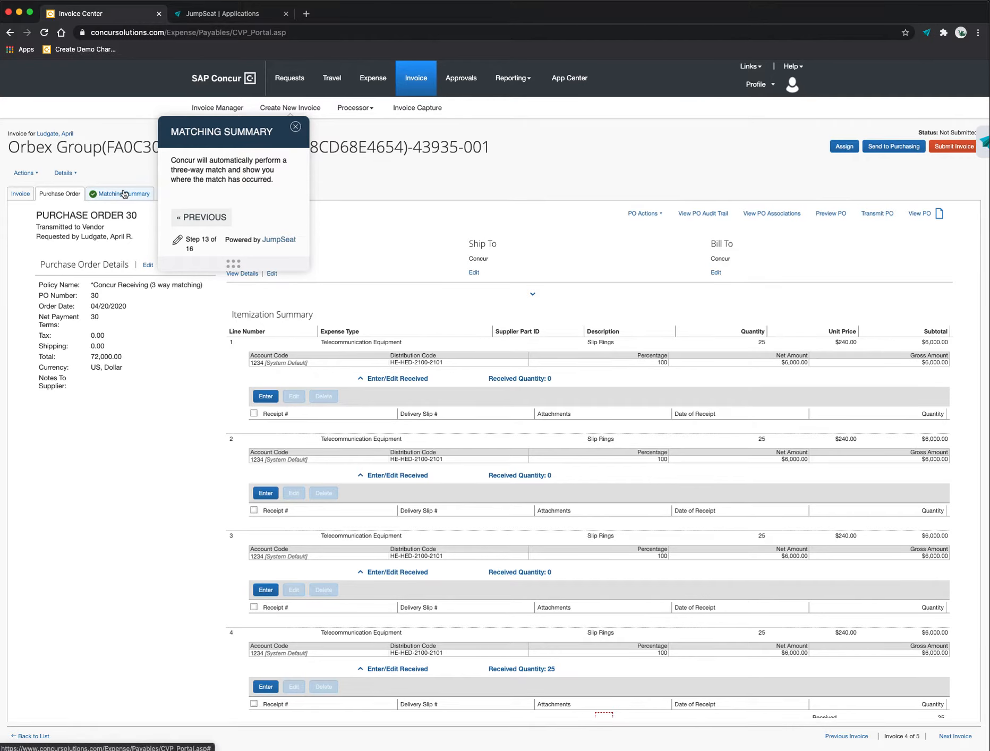
mouse_move(131, 204)
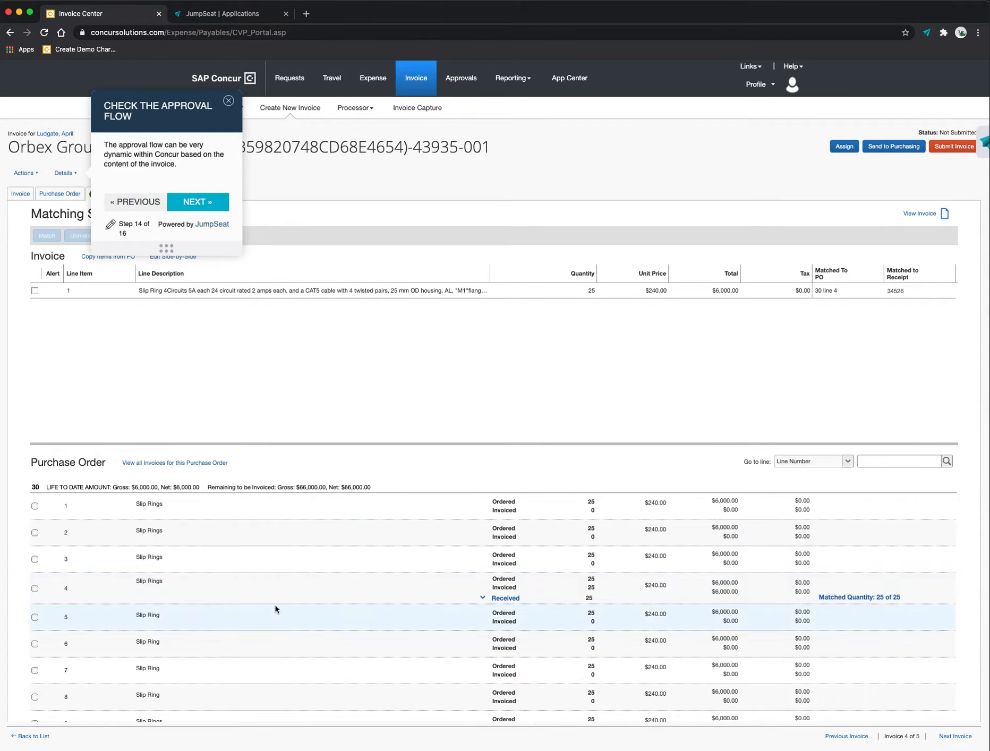
mouse_move(454, 590)
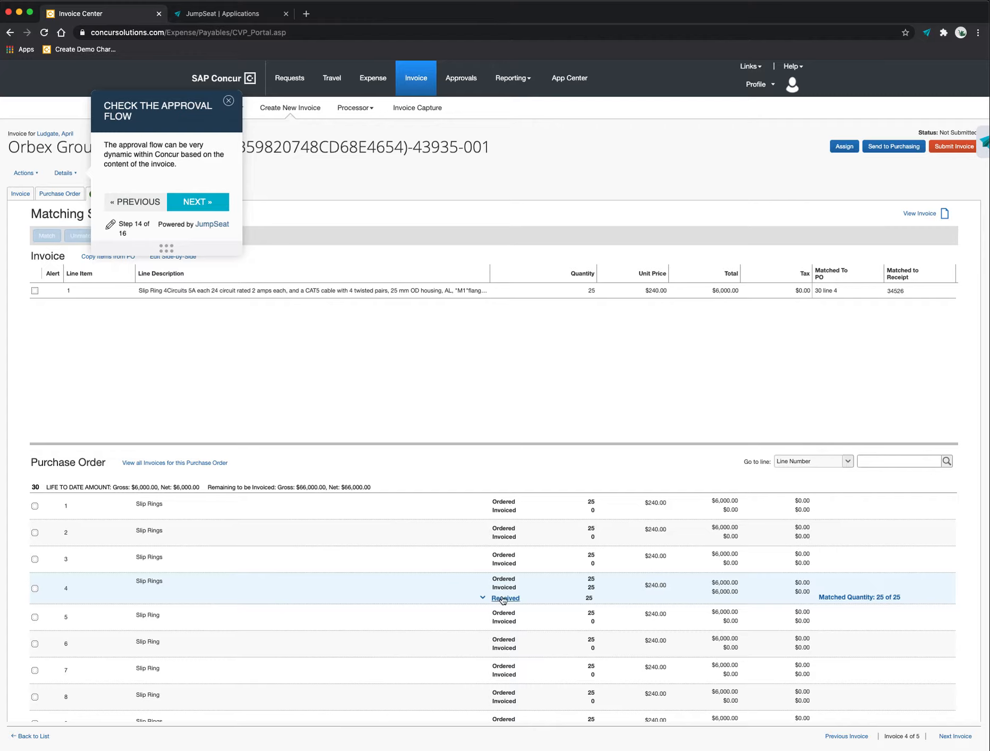
Step: Expand receipt 34526 for PO line 4, then open the Approval Flow window
left_click(505, 598)
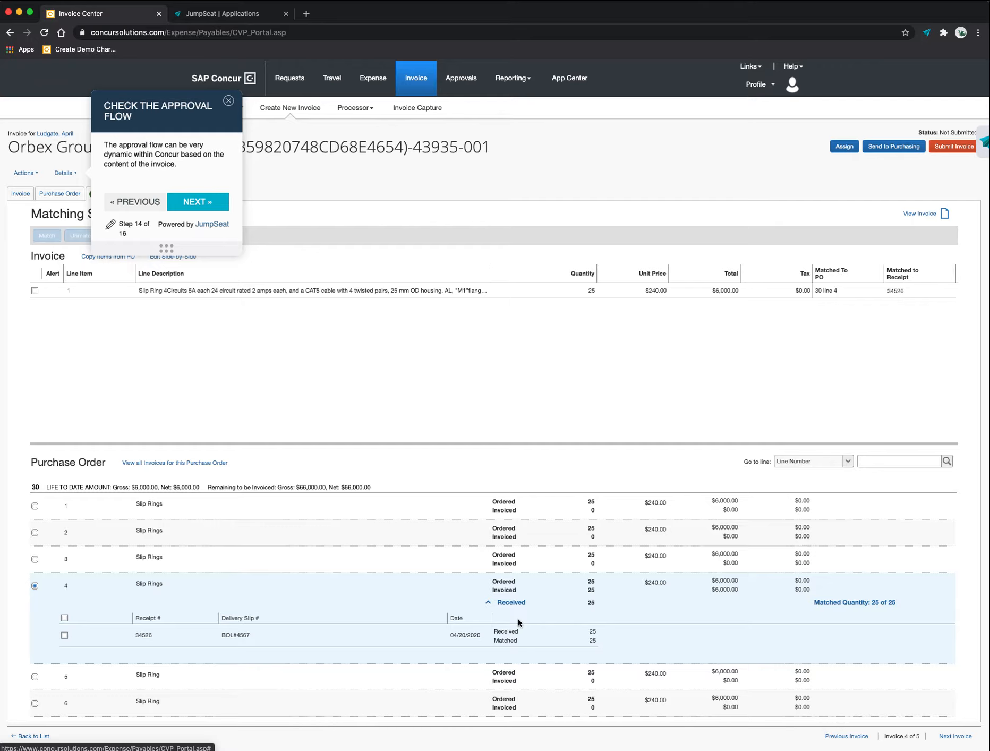
left_click(63, 173)
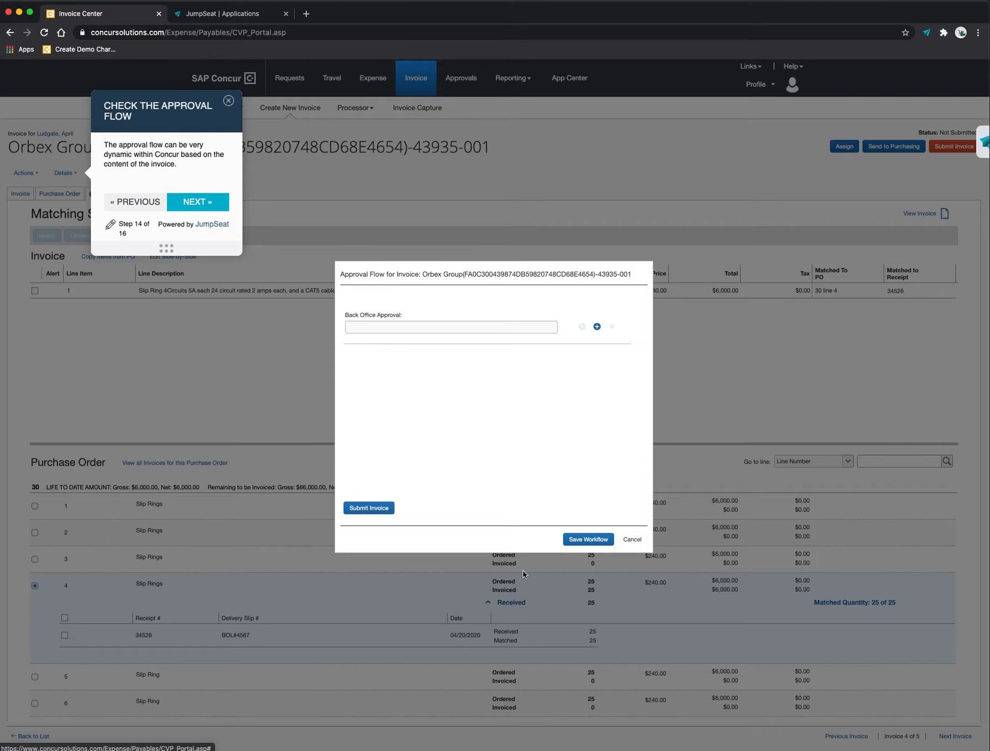
mouse_move(379, 366)
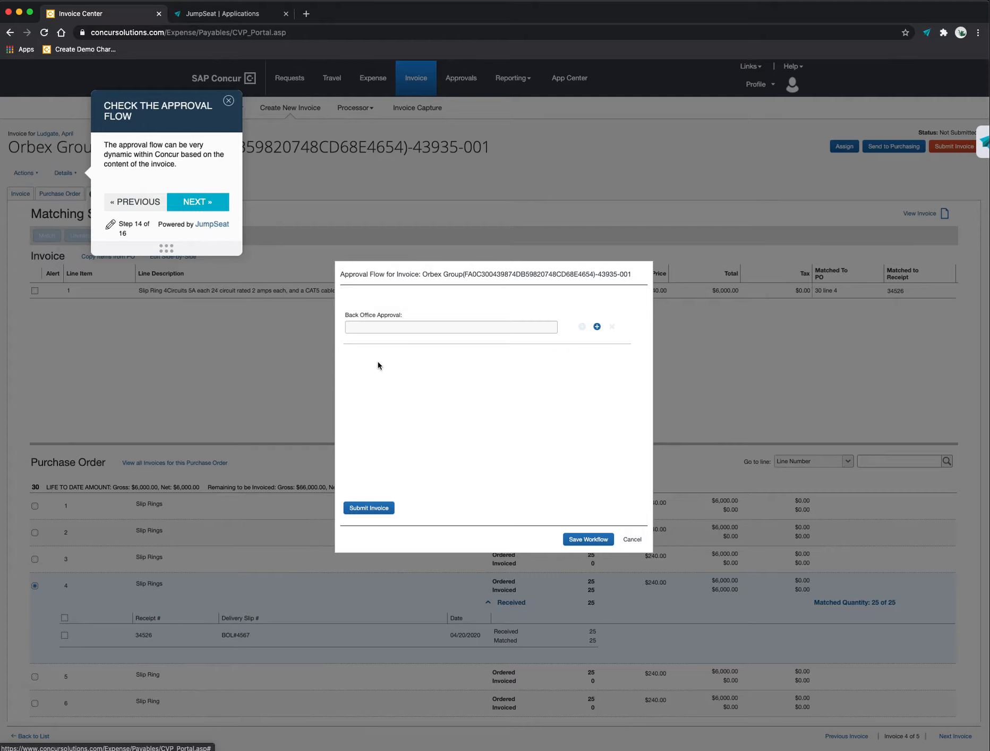
mouse_move(661, 498)
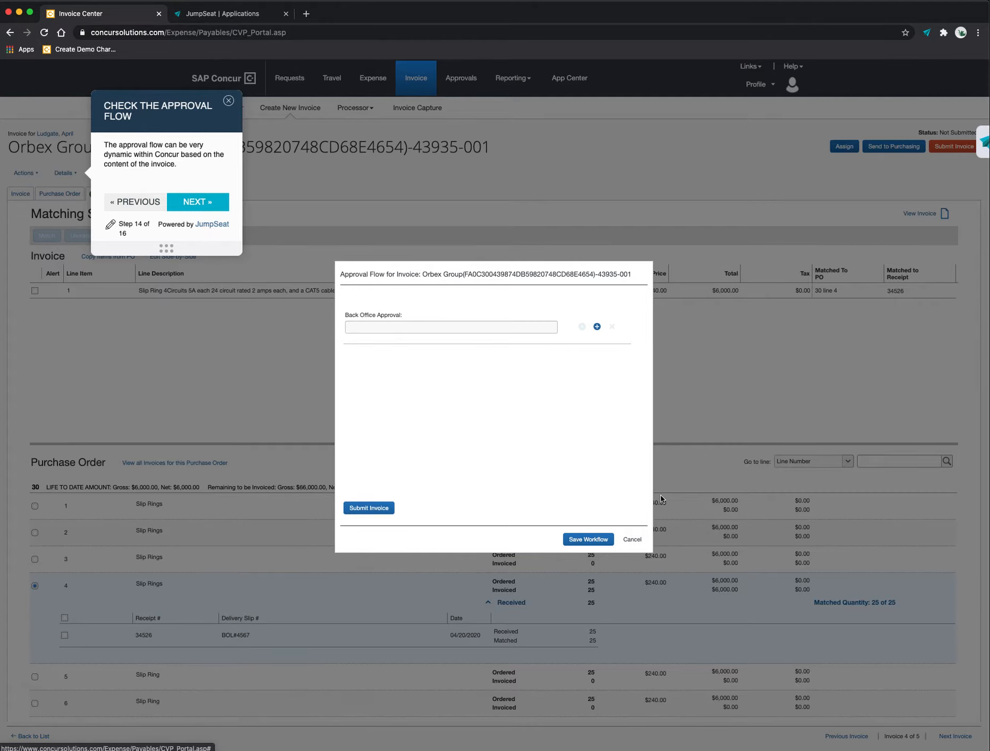
Step: Cancel the Approval Flow dialog after checking its Back Office Approval field
left_click(631, 541)
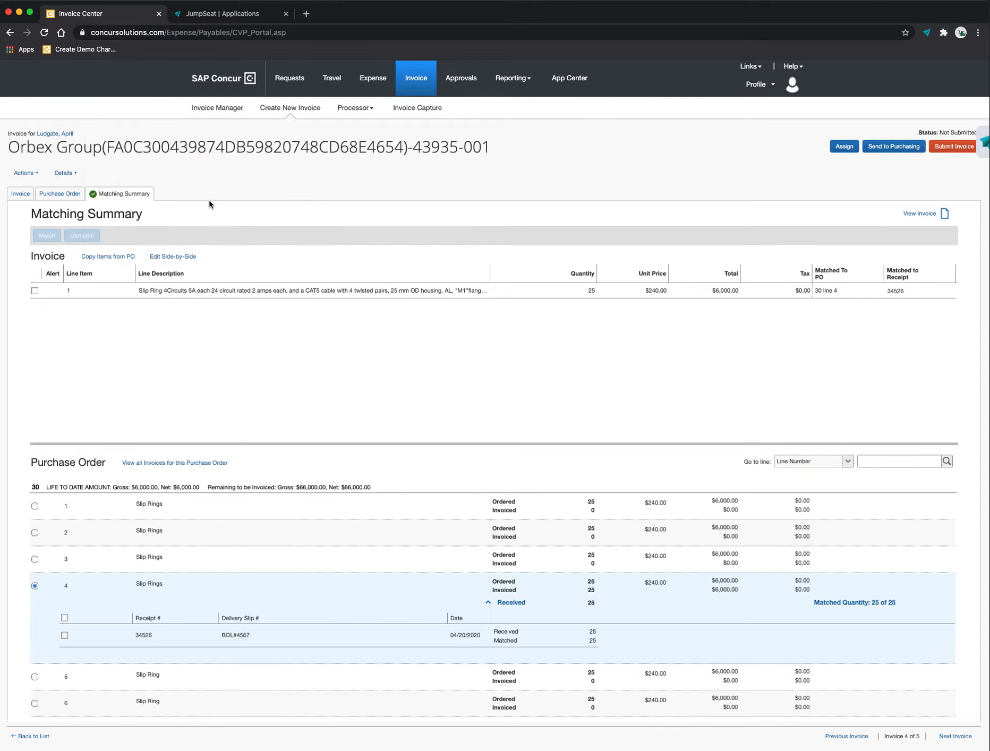
Step: Advance the guide to step 15 and submit the Orbex Group invoice
left_click(952, 146)
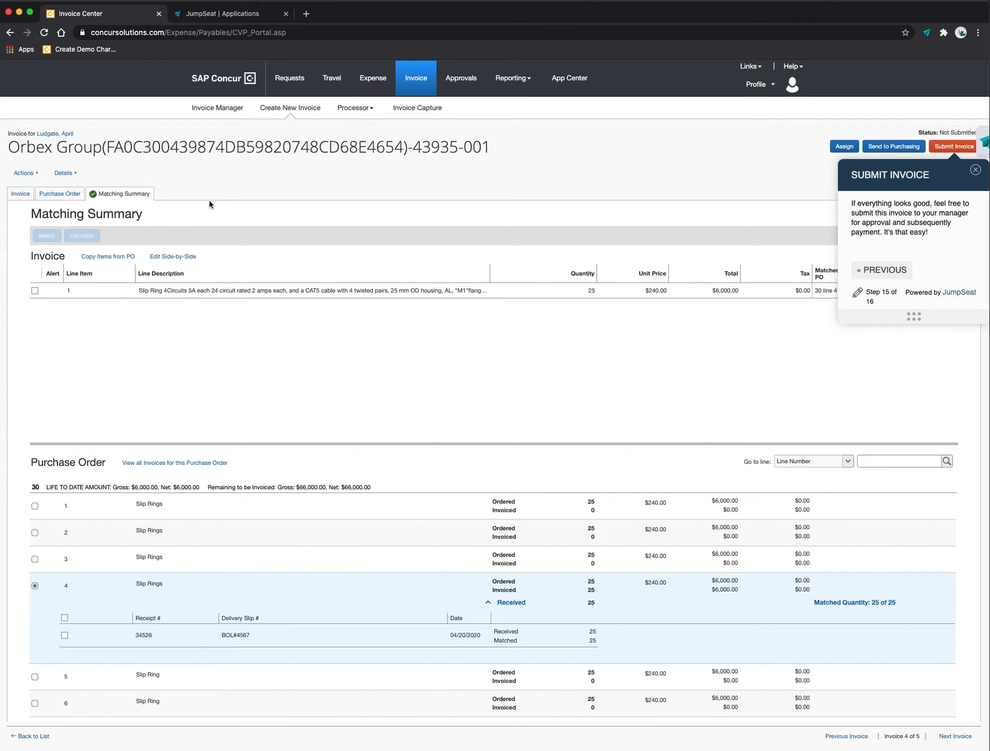
mouse_move(595, 196)
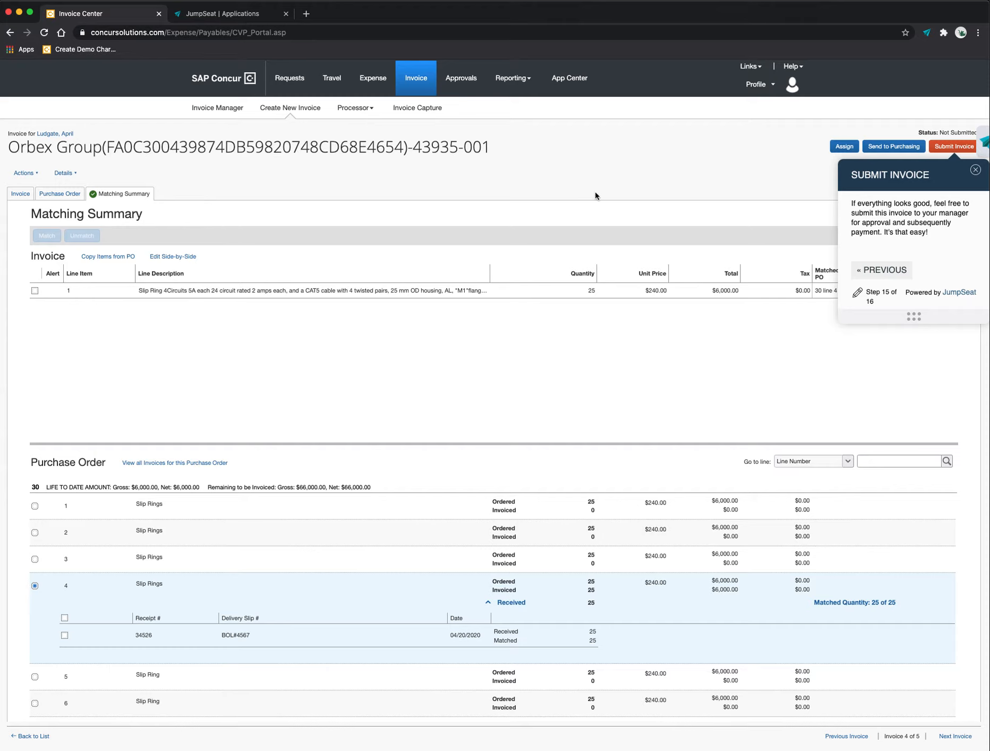
left_click(953, 146)
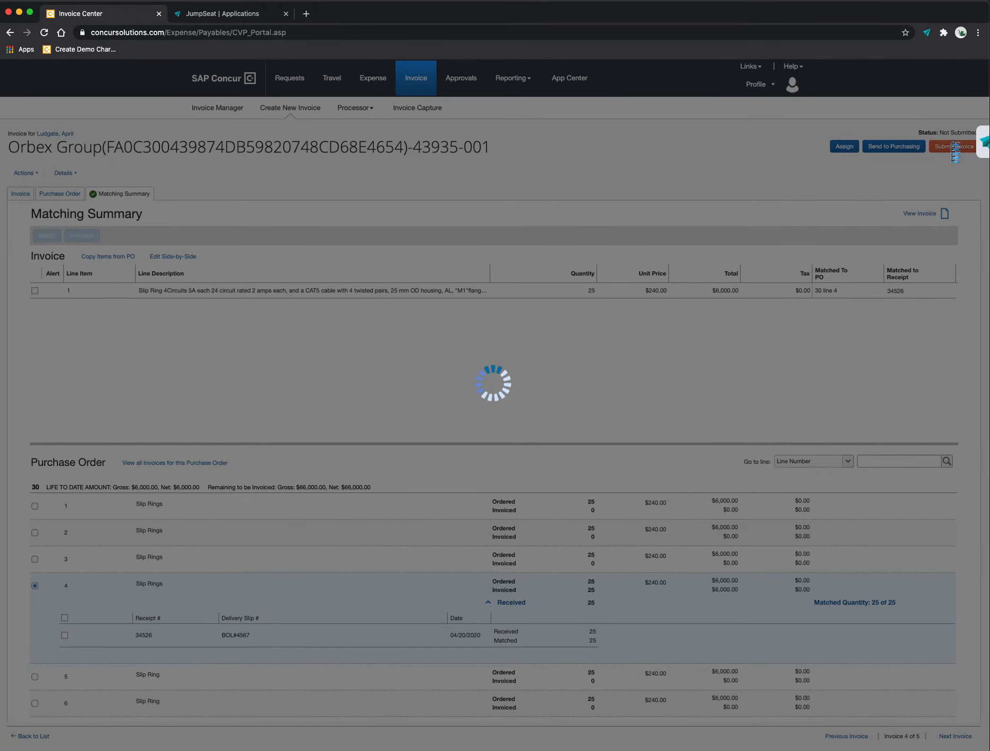
left_click(955, 146)
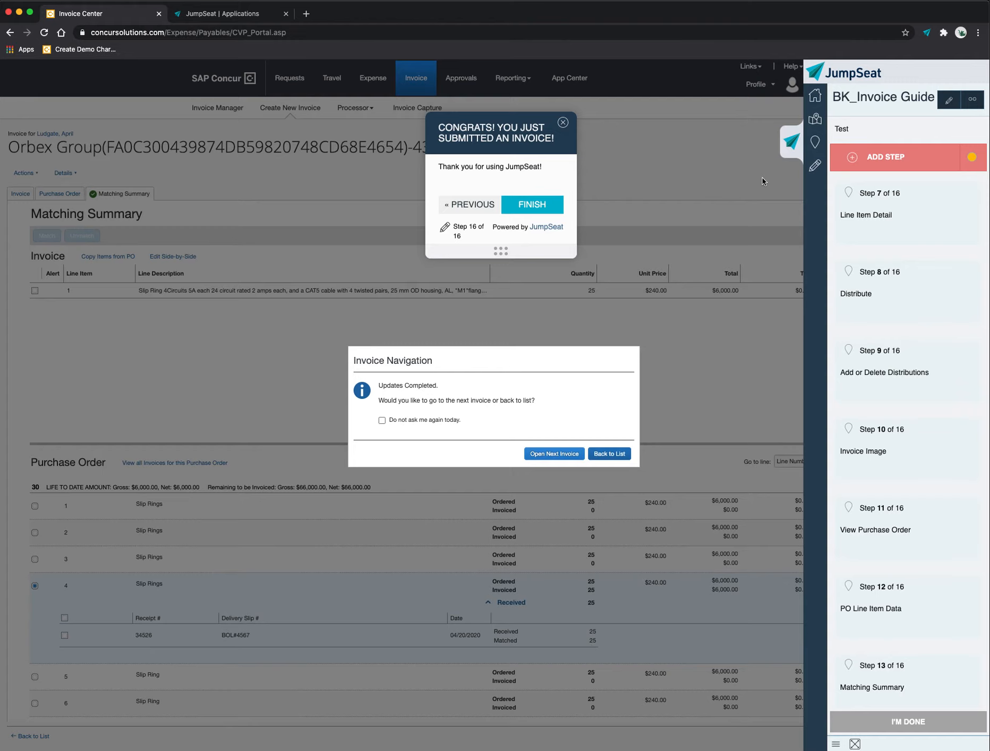
mouse_move(422, 193)
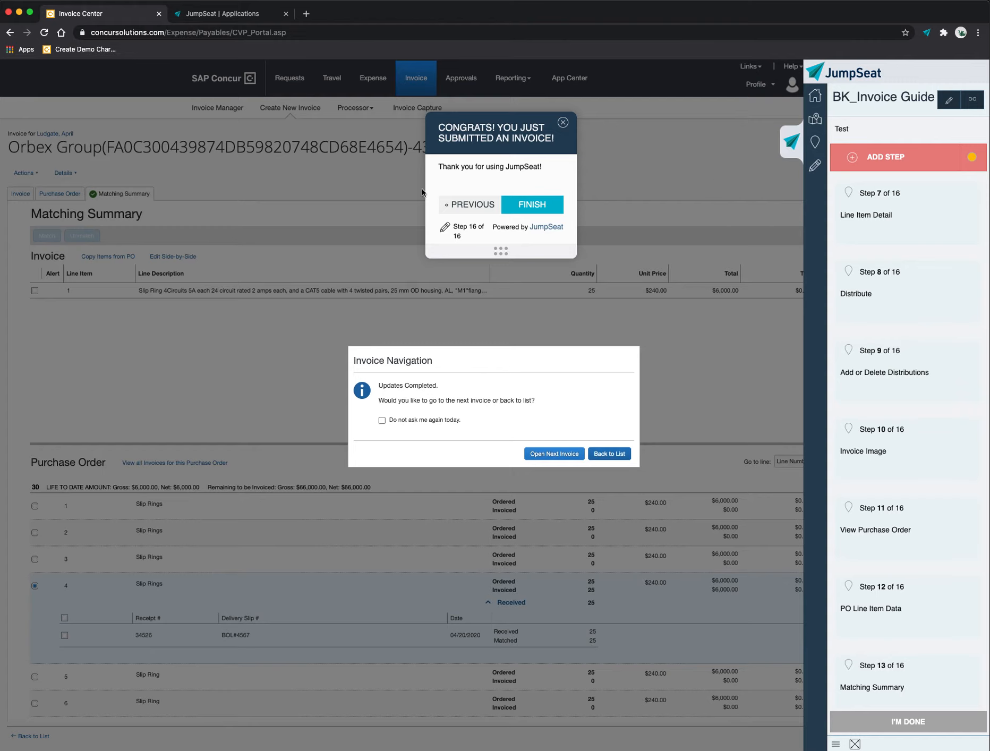